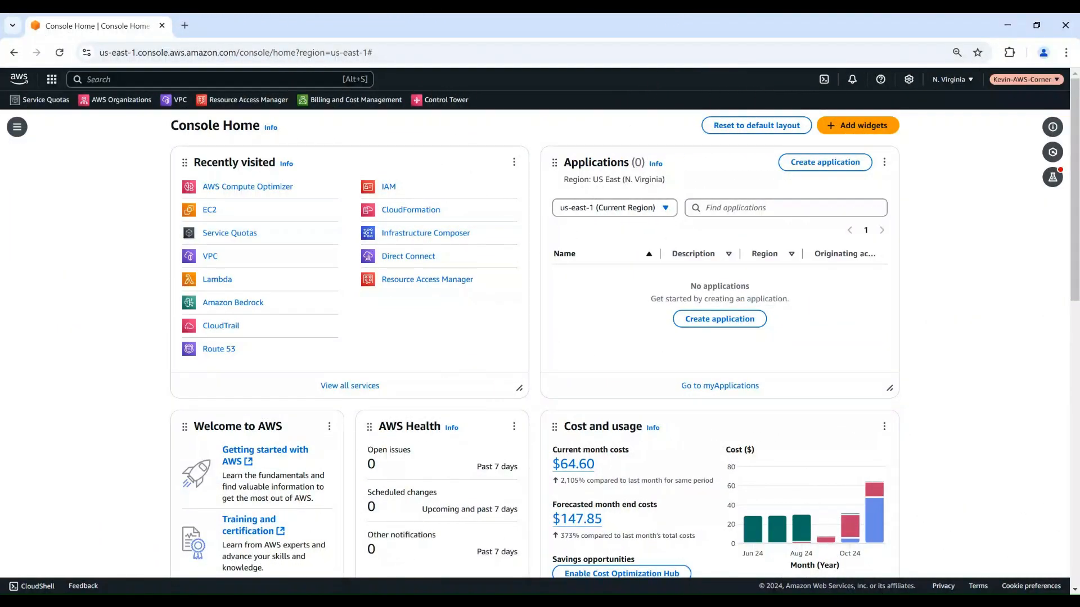
{"action": "mouse_move", "coordinate": [252, 191]}
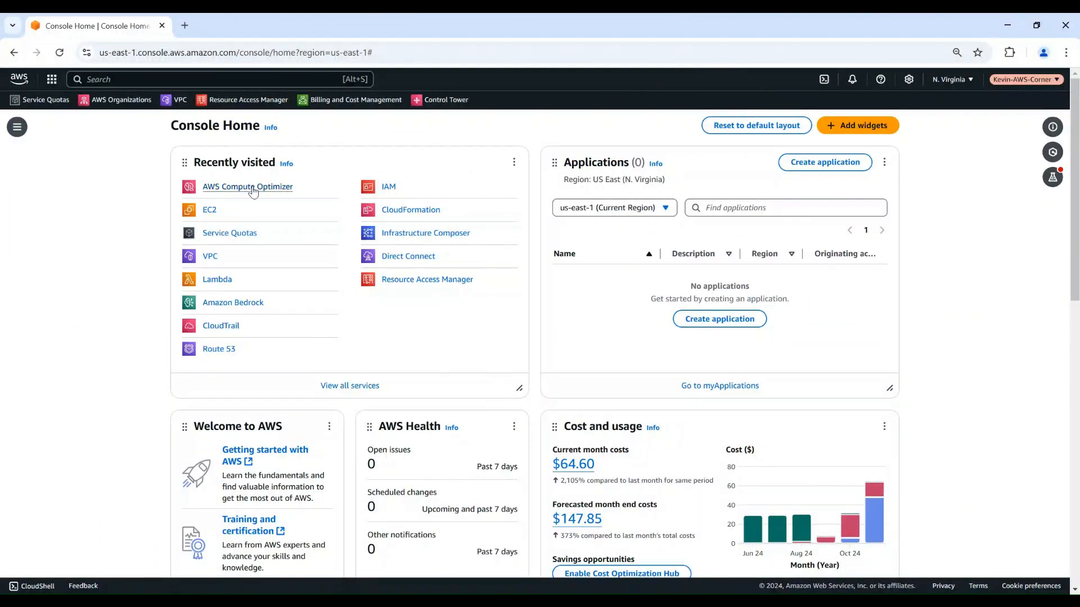
Step: Open AWS Compute Optimizer from Recently visited on Console Home
{"action": "left_click", "coordinate": [248, 187]}
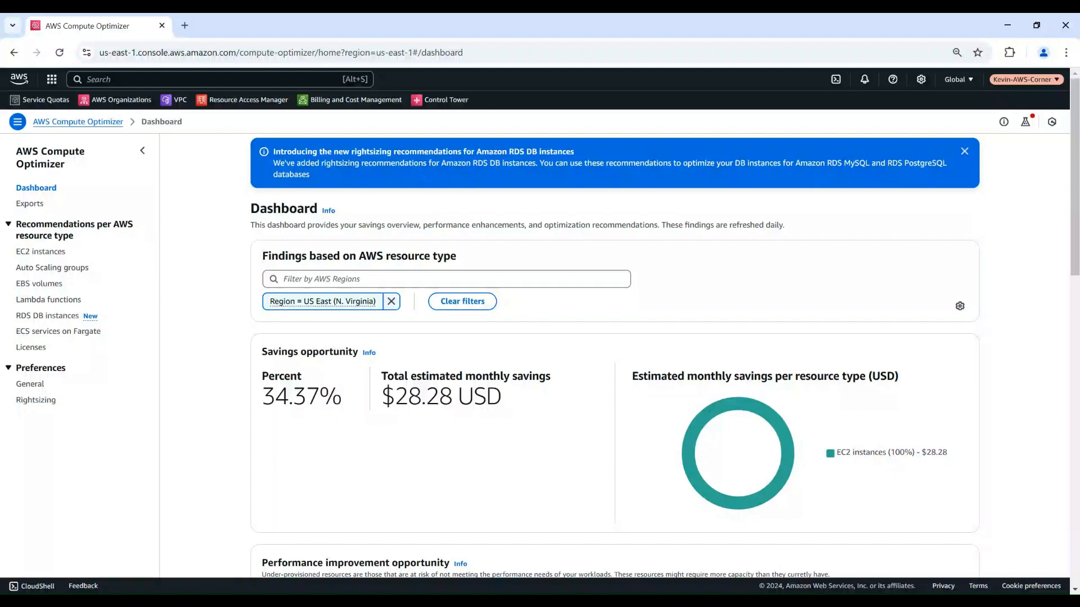
{"action": "mouse_move", "coordinate": [69, 249]}
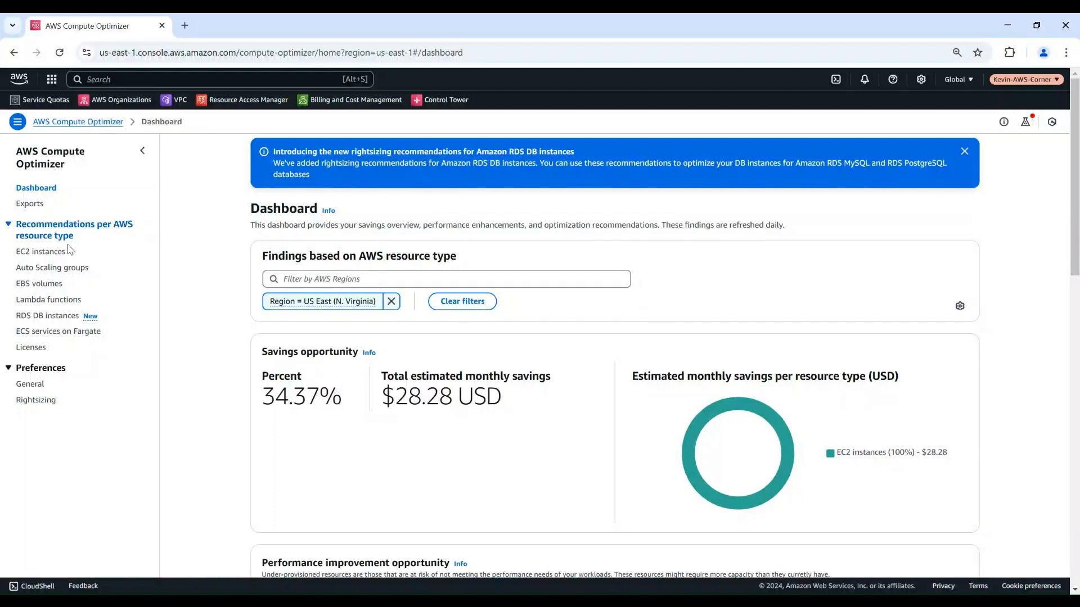
Step: Show the EC2 instance recommendations listing my-linux-server as over-provisioned
{"action": "left_click", "coordinate": [40, 251]}
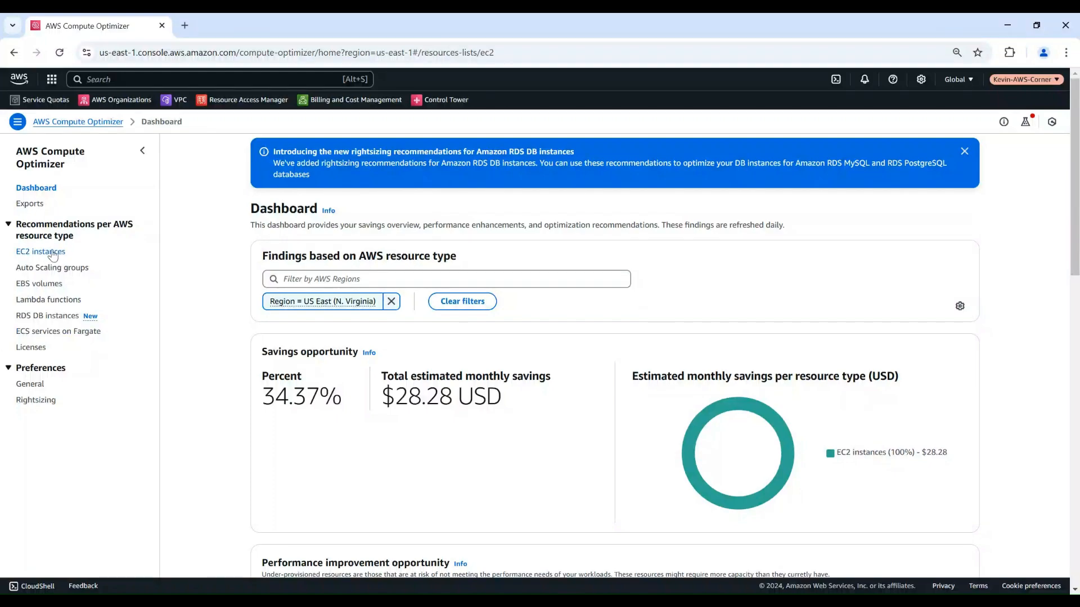
{"action": "left_click", "coordinate": [40, 251]}
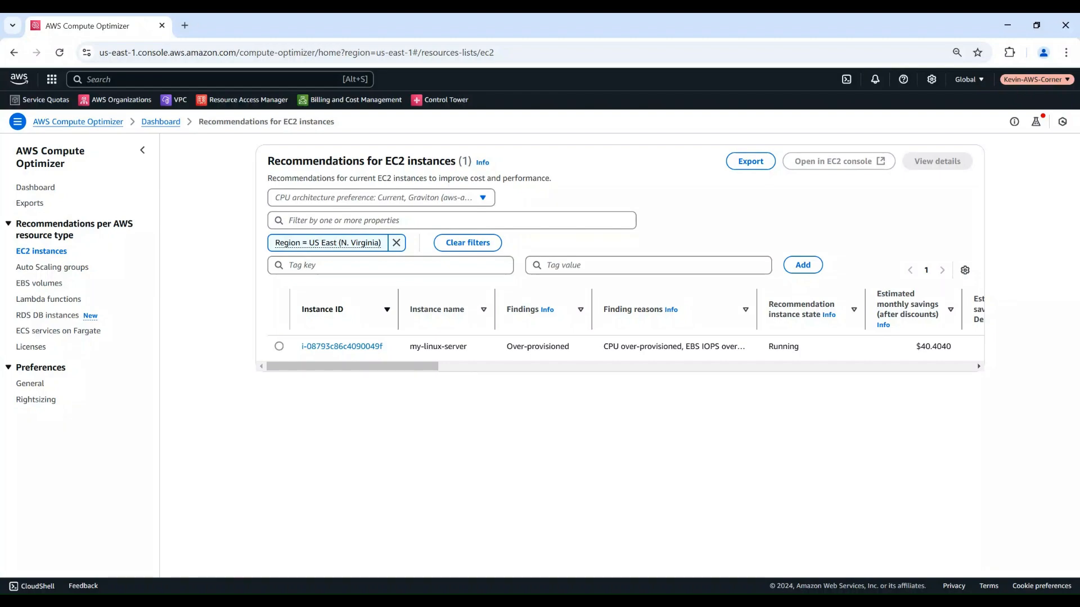
{"action": "mouse_move", "coordinate": [347, 350]}
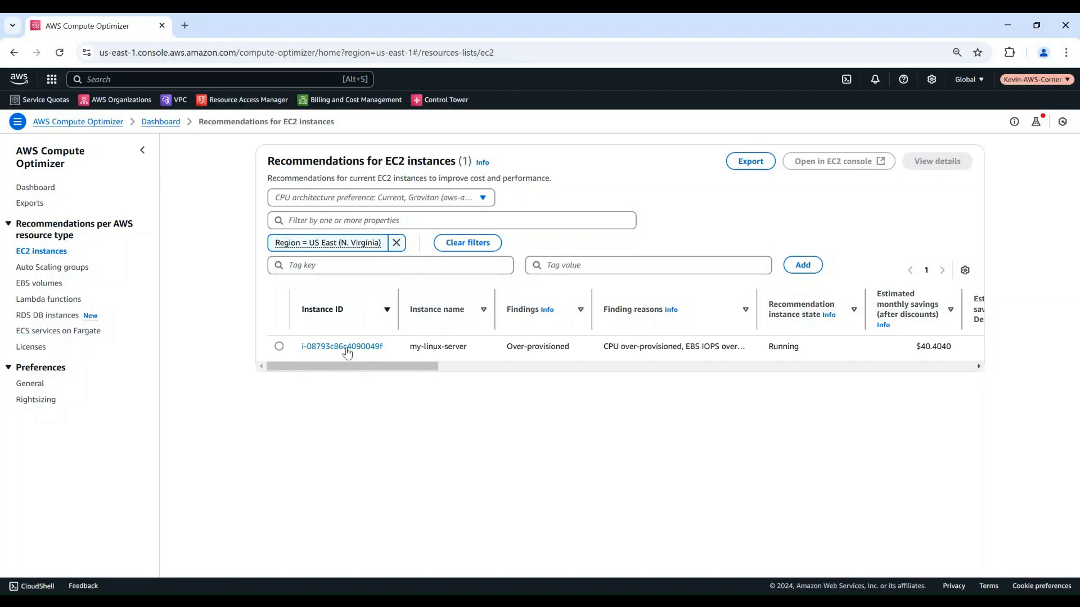
{"action": "mouse_move", "coordinate": [569, 363]}
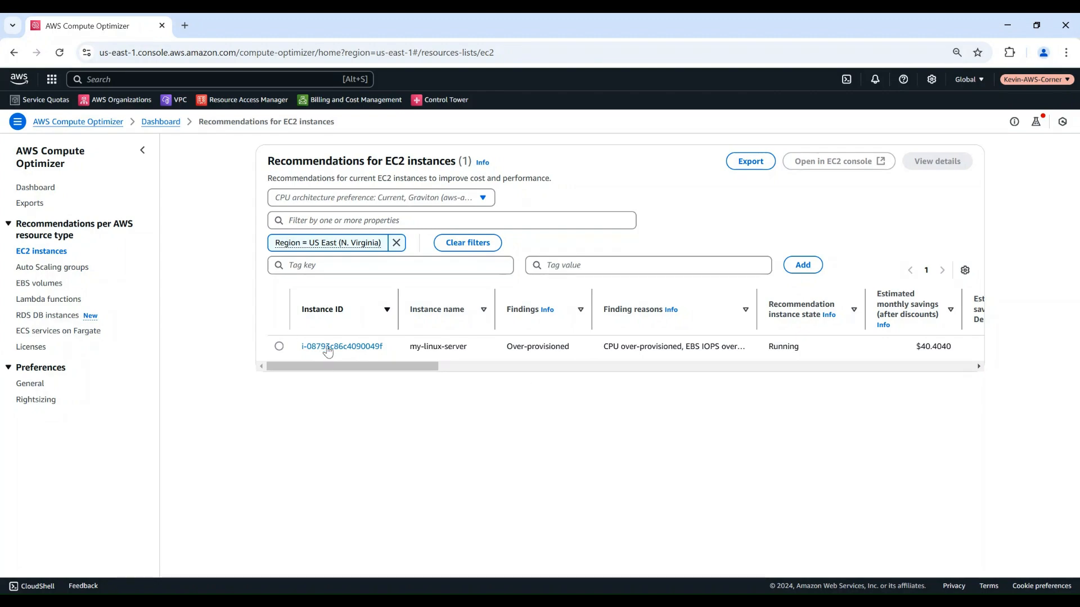
Step: View my-linux-server's recommendation details comparing m5.xlarge with cheaper instance types
{"action": "left_click", "coordinate": [342, 346]}
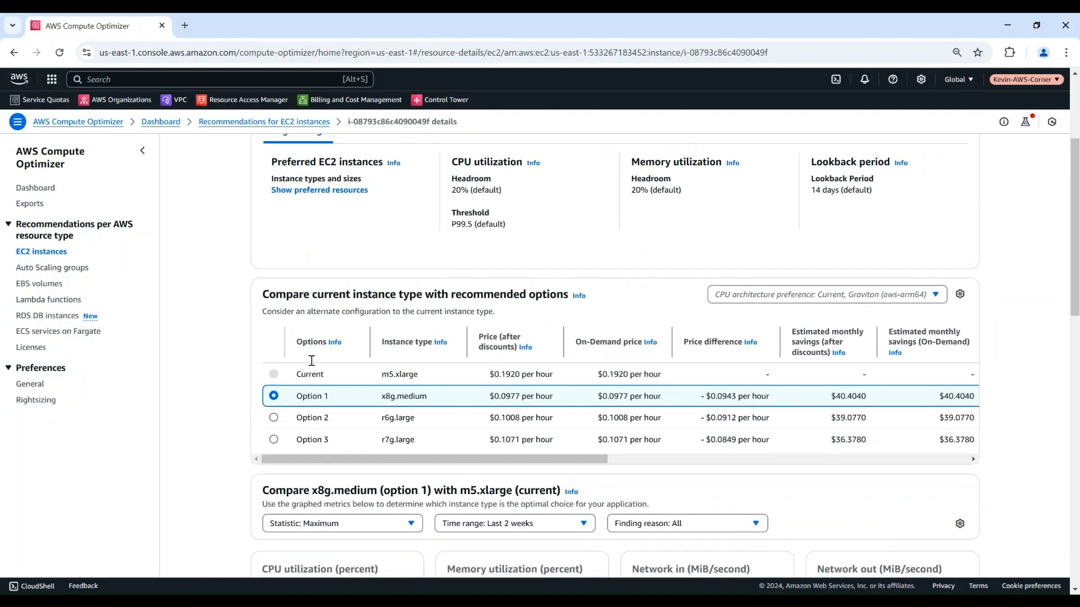
{"action": "scroll", "scroll_direction": "down", "scroll_amount": 3}
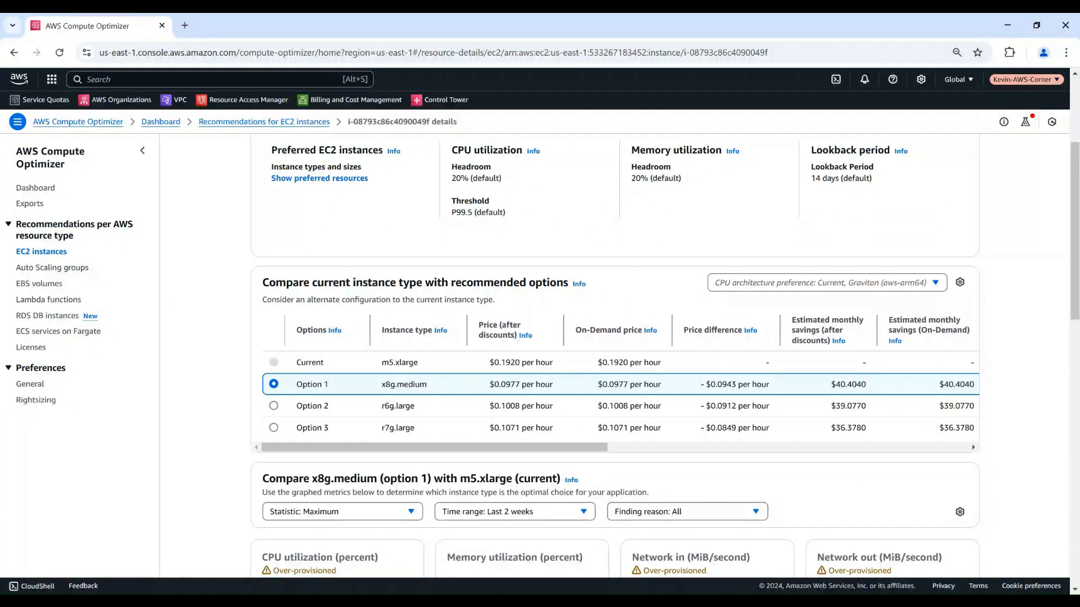
{"action": "mouse_move", "coordinate": [407, 373]}
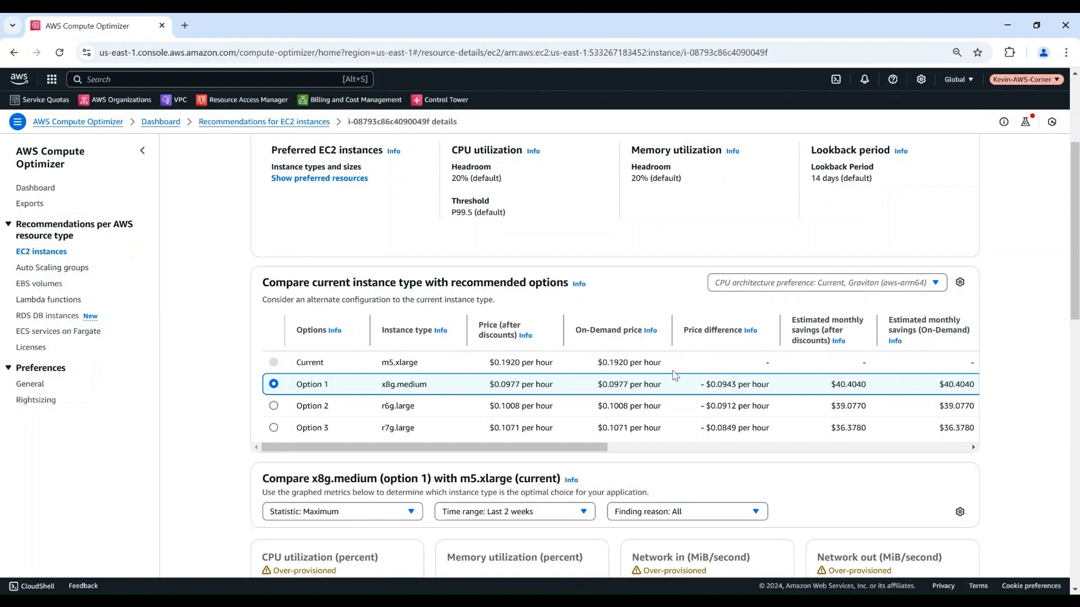
{"action": "mouse_move", "coordinate": [293, 430]}
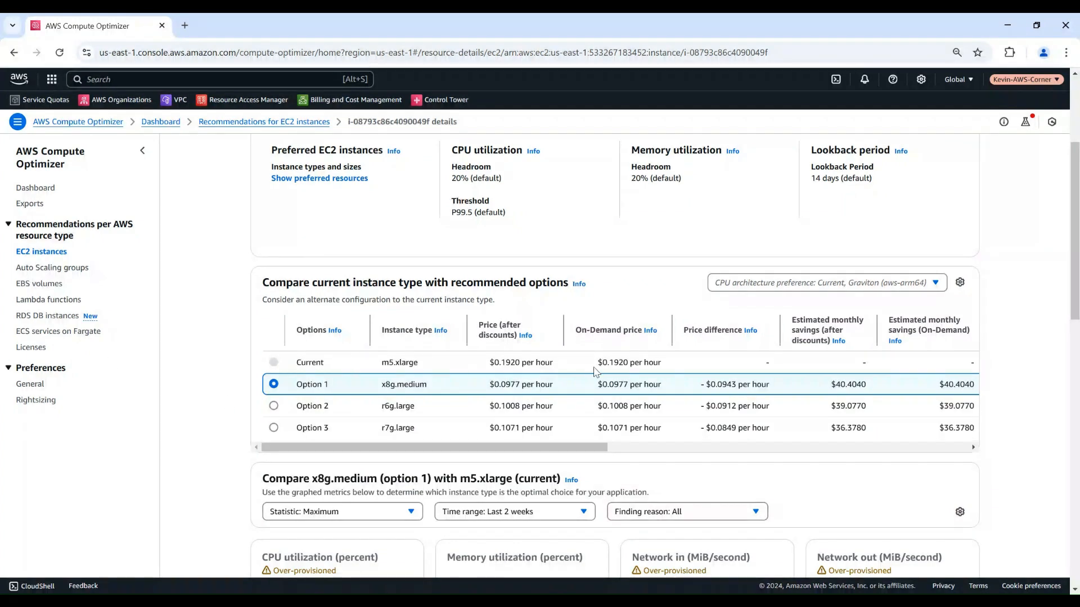
Step: Exclude Graviton (aws-arm64) from the CPU architecture preference so r6i.large leads
{"action": "left_click", "coordinate": [826, 282]}
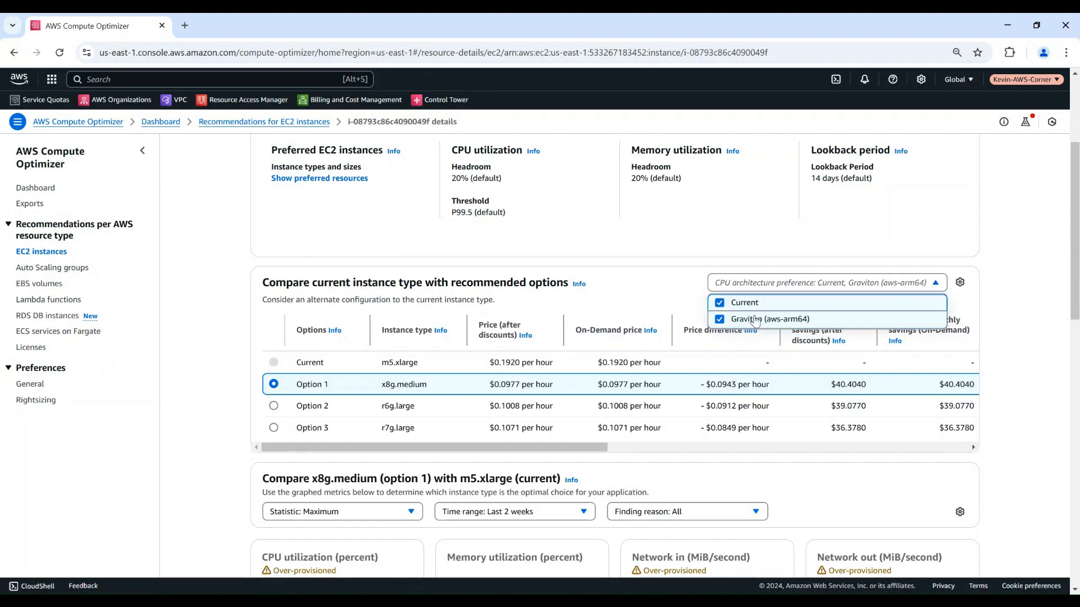
{"action": "left_click", "coordinate": [719, 319]}
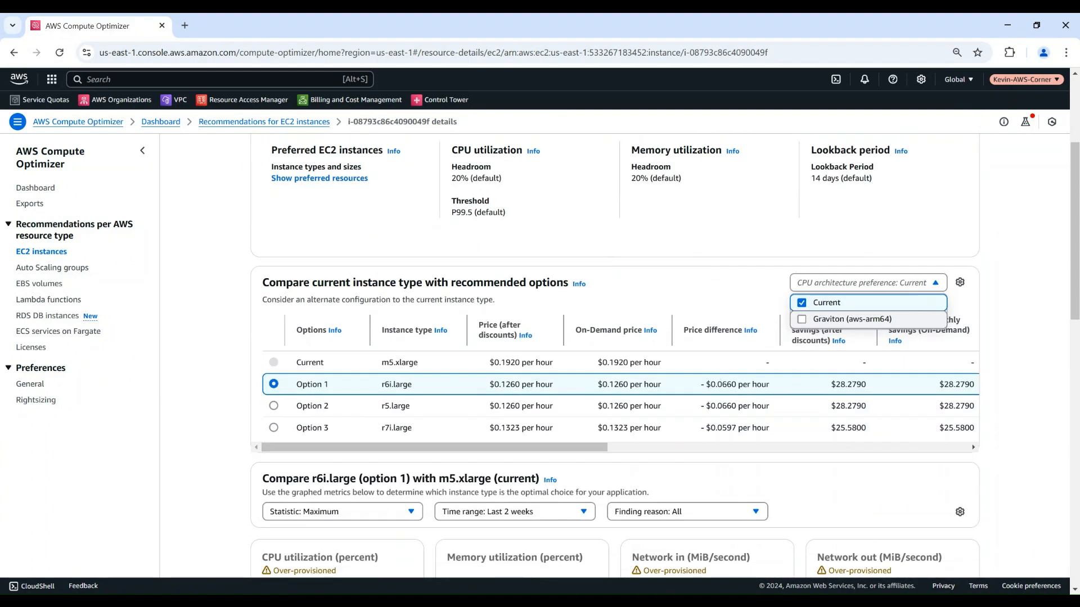
{"action": "left_click", "coordinate": [867, 283]}
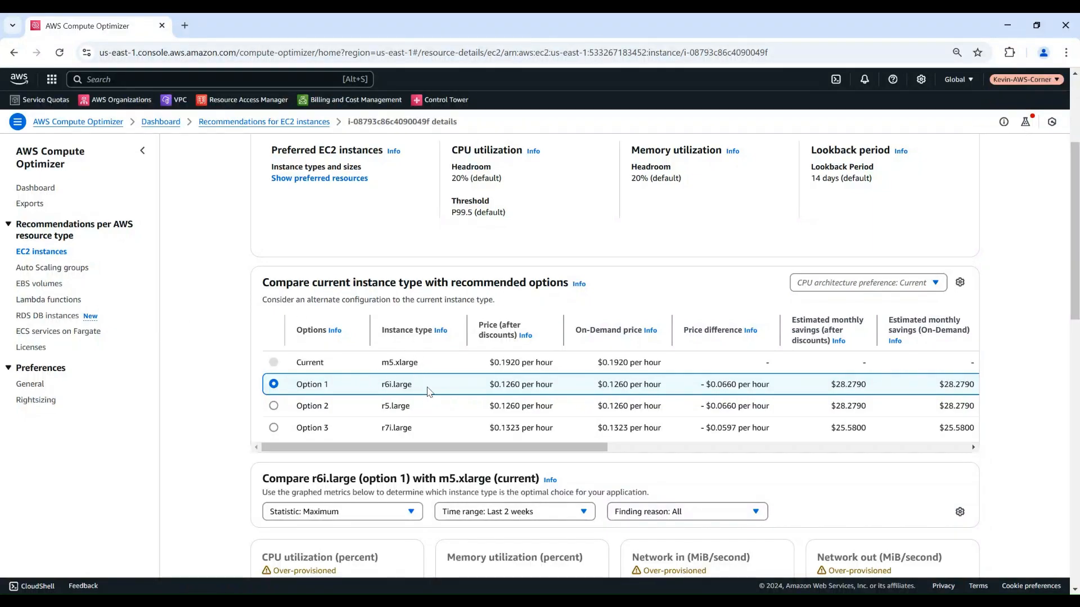
{"action": "mouse_move", "coordinate": [493, 436]}
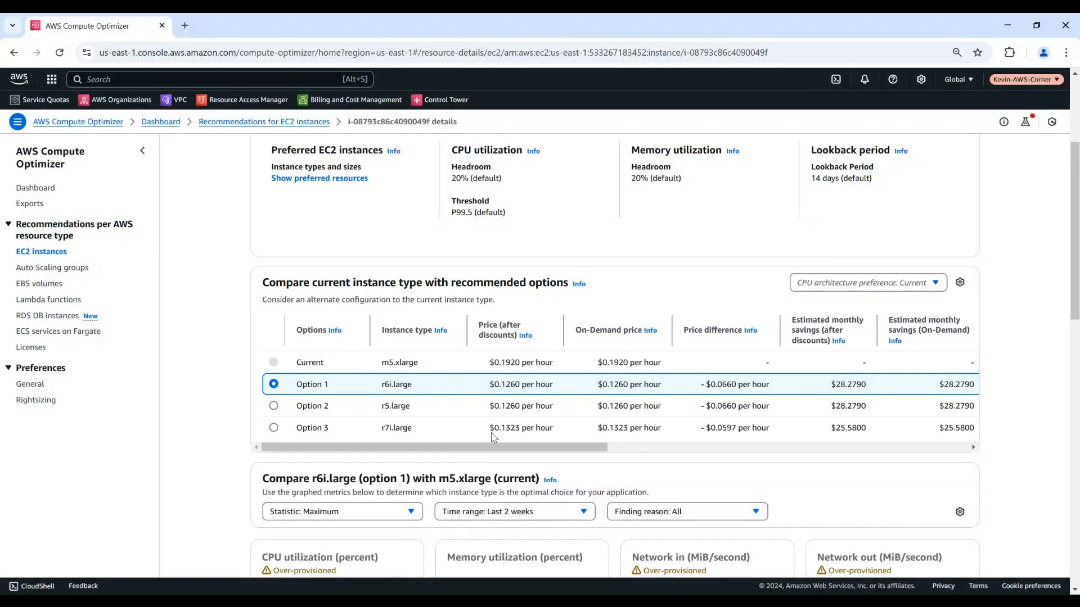
{"action": "mouse_move", "coordinate": [753, 366]}
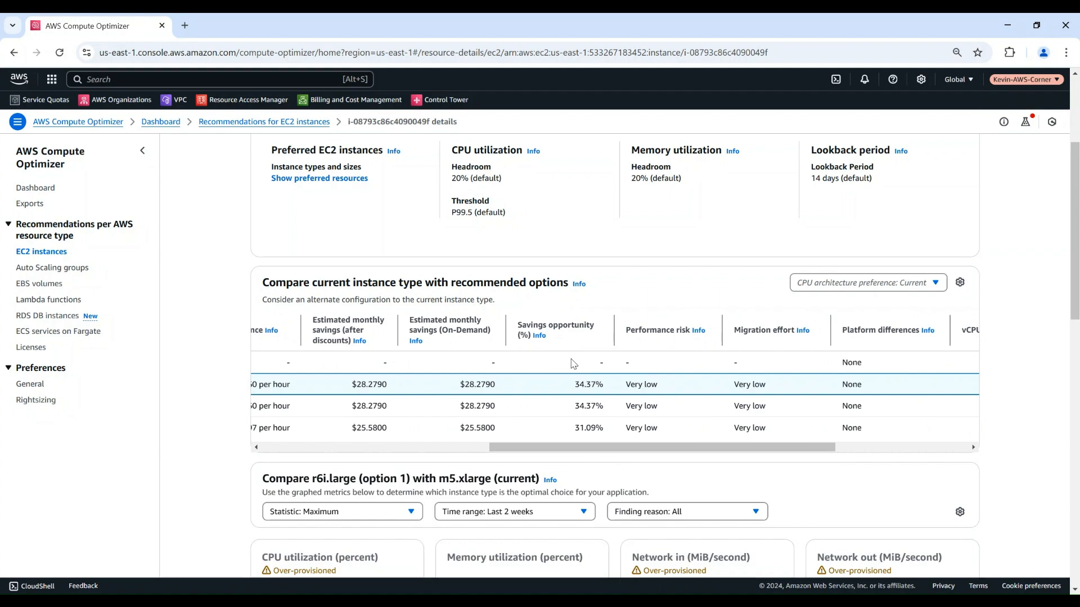
{"action": "mouse_move", "coordinate": [702, 360]}
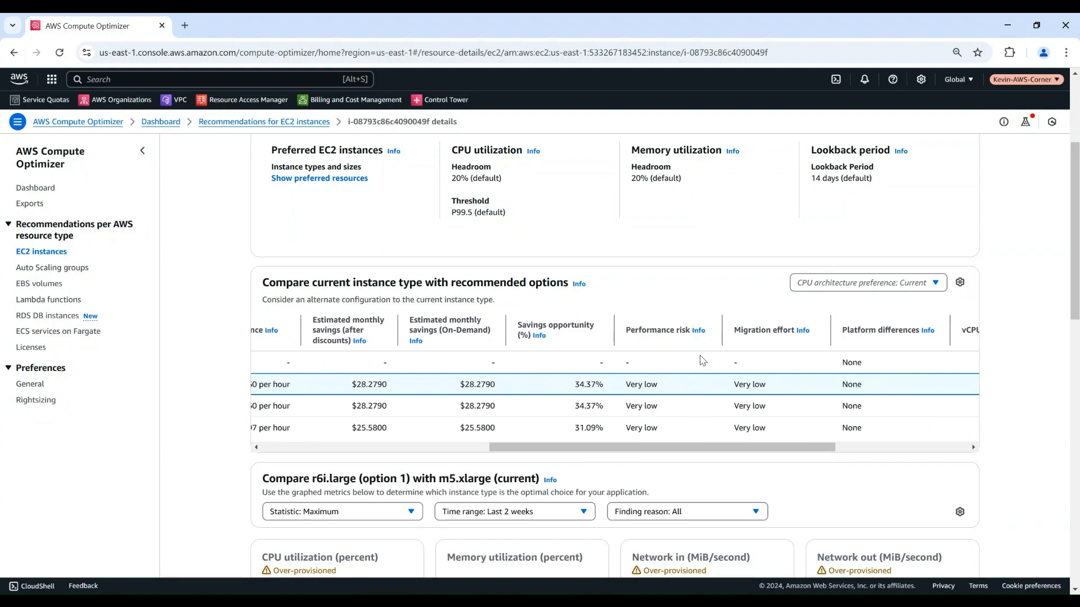
{"action": "mouse_move", "coordinate": [751, 401]}
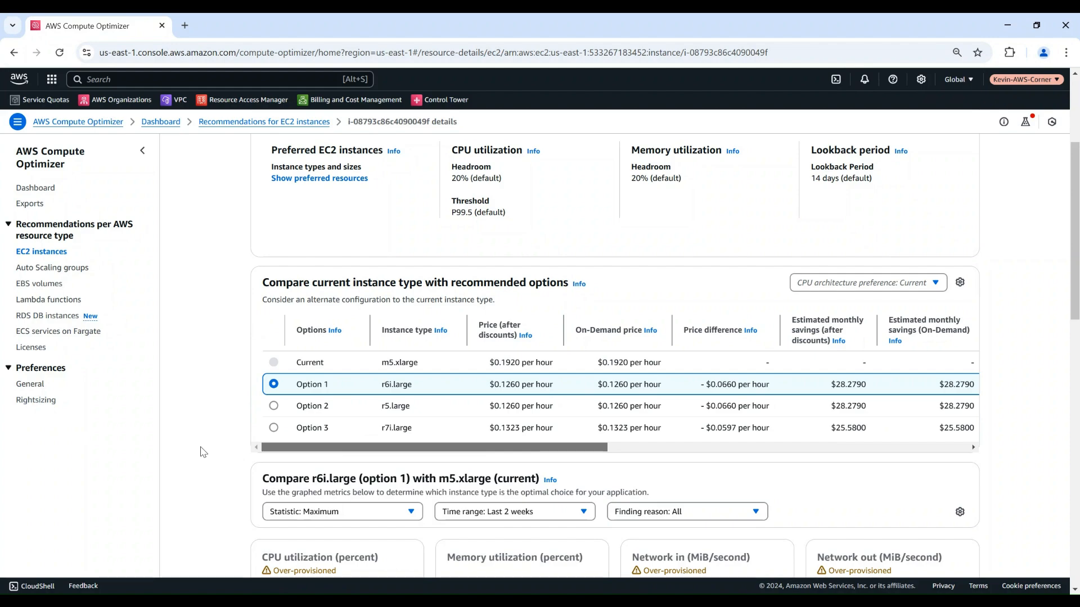
{"action": "mouse_move", "coordinate": [188, 319]}
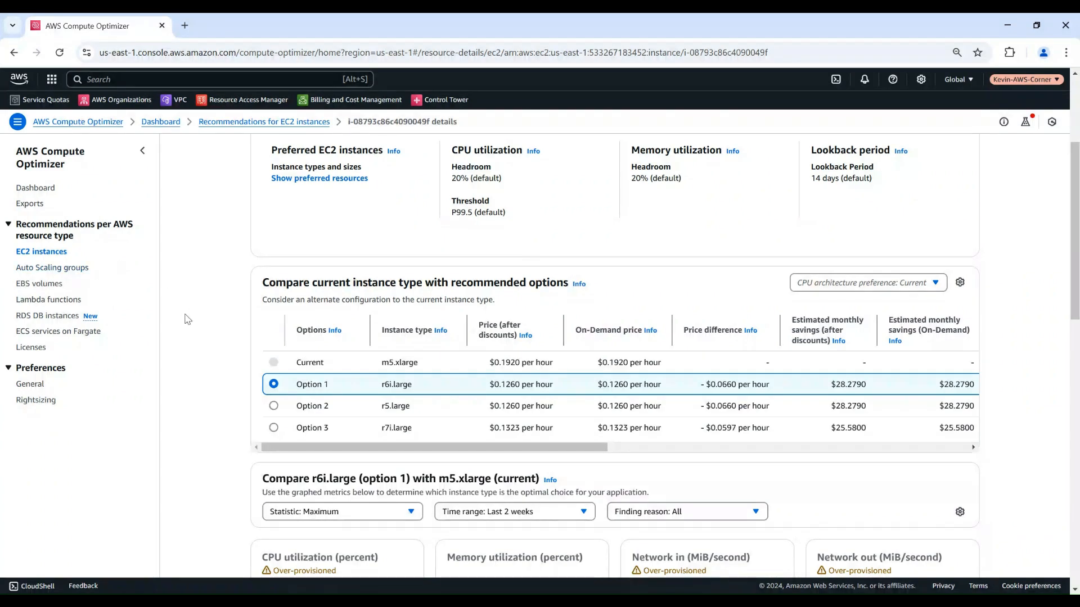
{"action": "mouse_move", "coordinate": [422, 423]}
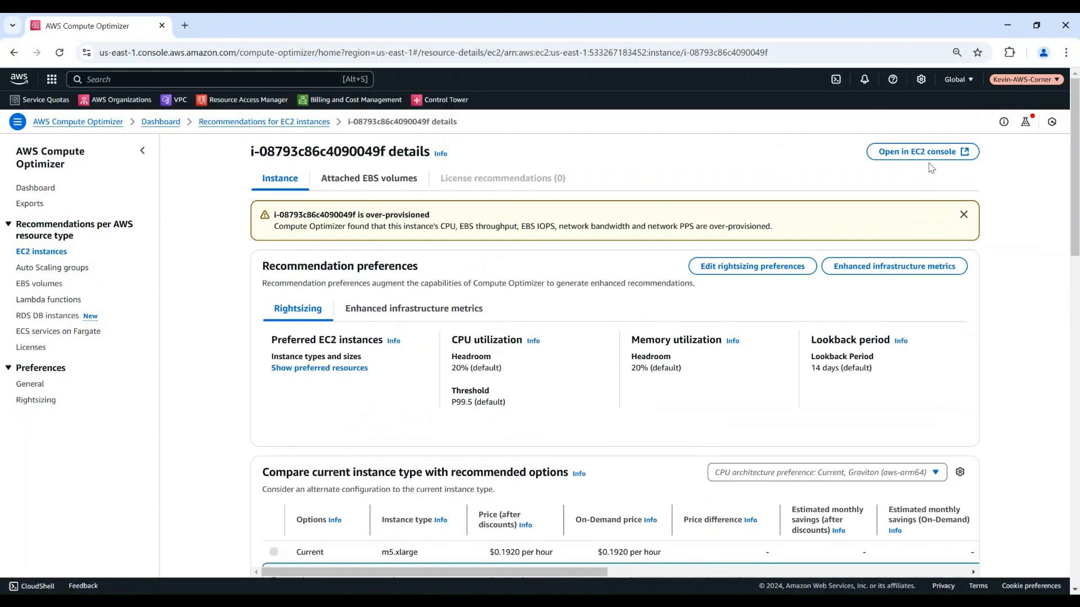
{"action": "mouse_move", "coordinate": [916, 153]}
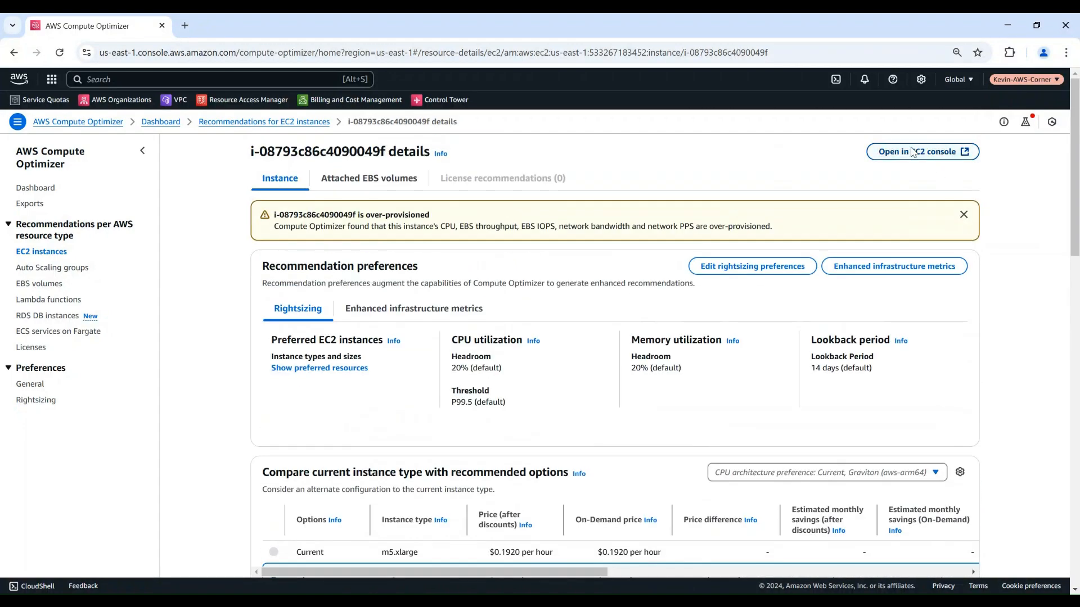
Step: Open my-linux-server's details in the EC2 console
{"action": "left_click", "coordinate": [922, 151]}
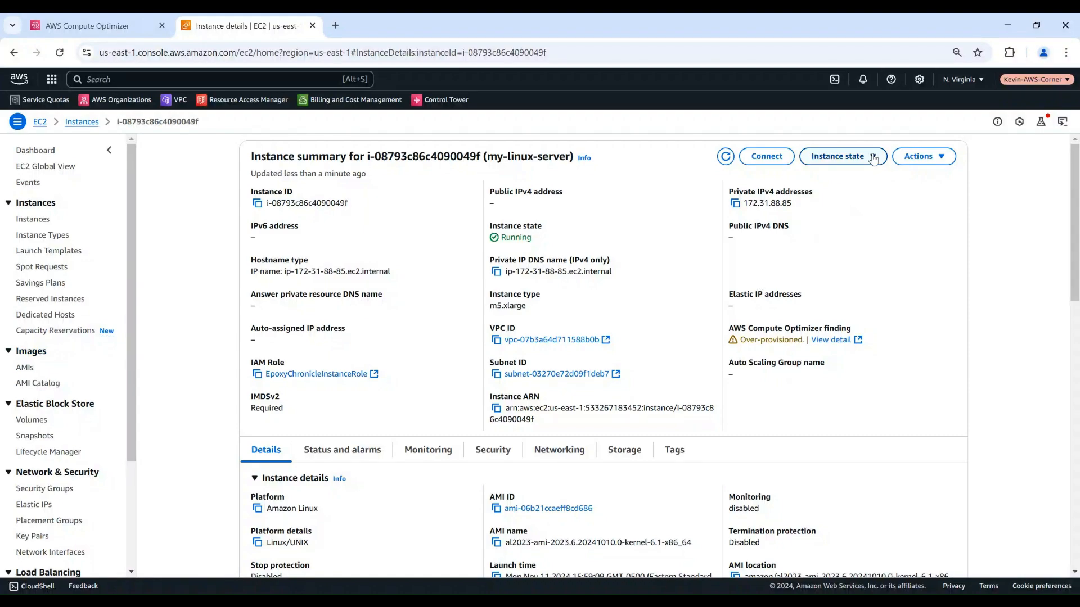
Step: Stop the running instance my-linux-server and confirm
{"action": "left_click", "coordinate": [843, 157]}
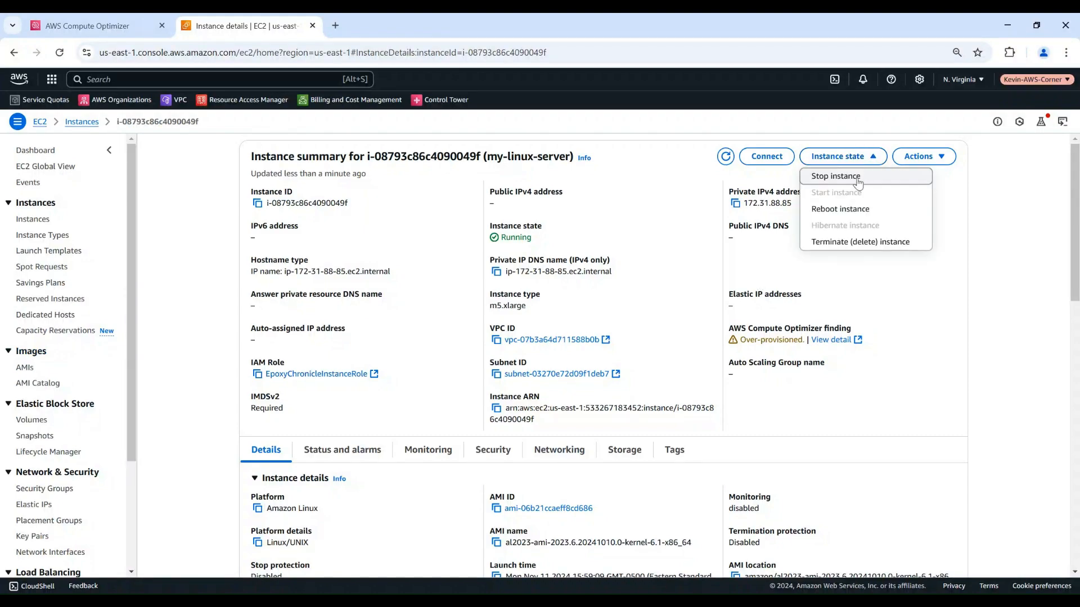
{"action": "left_click", "coordinate": [835, 176]}
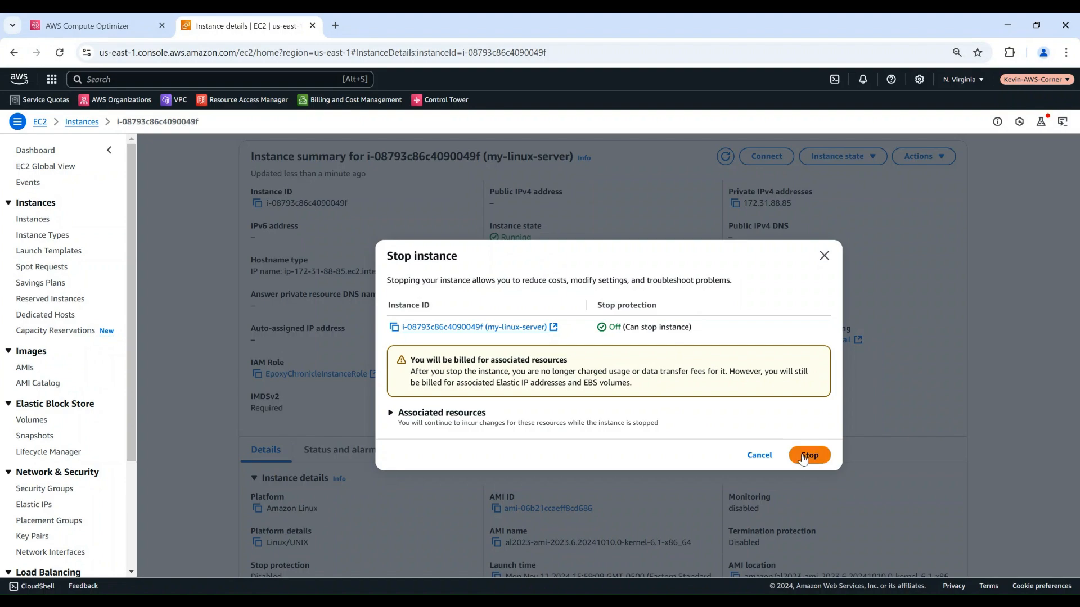
{"action": "left_click", "coordinate": [810, 455]}
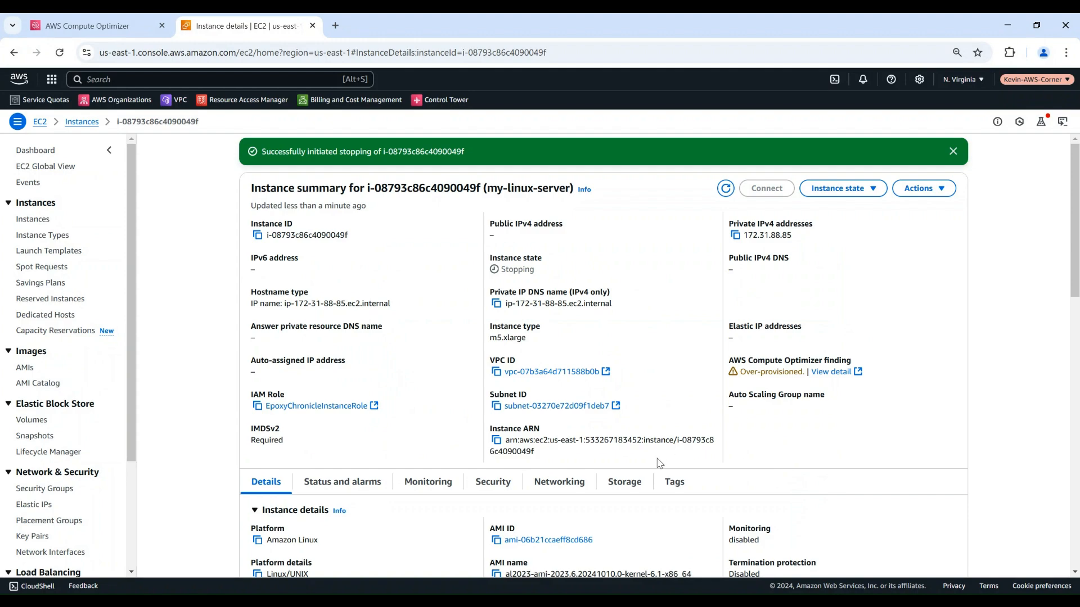
{"action": "mouse_move", "coordinate": [290, 319]}
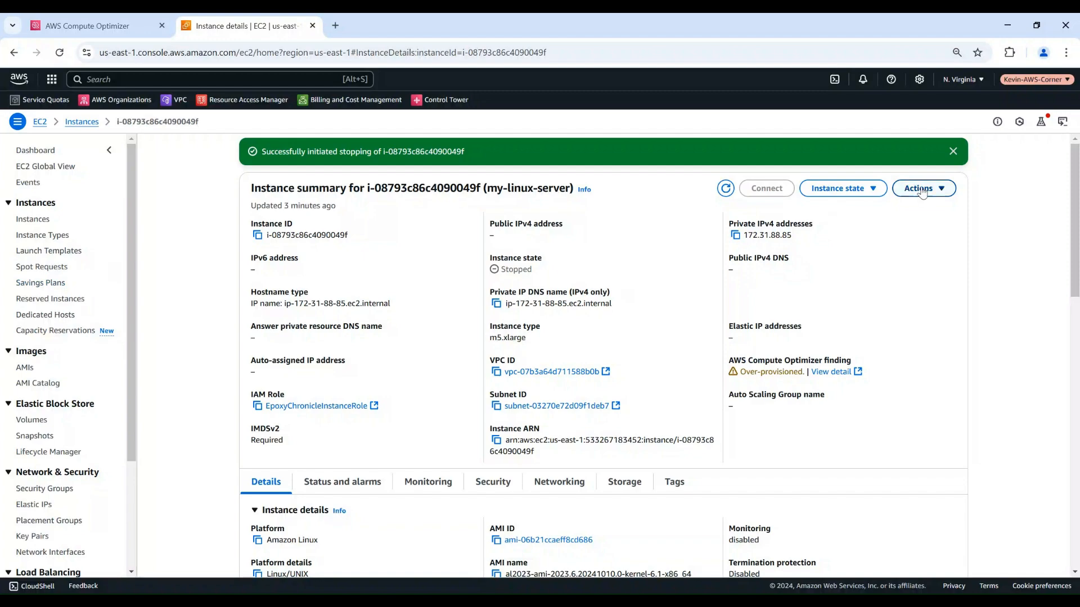
Step: Go to Change instance type via Actions > Instance settings for my-linux-server
{"action": "left_click", "coordinate": [924, 188]}
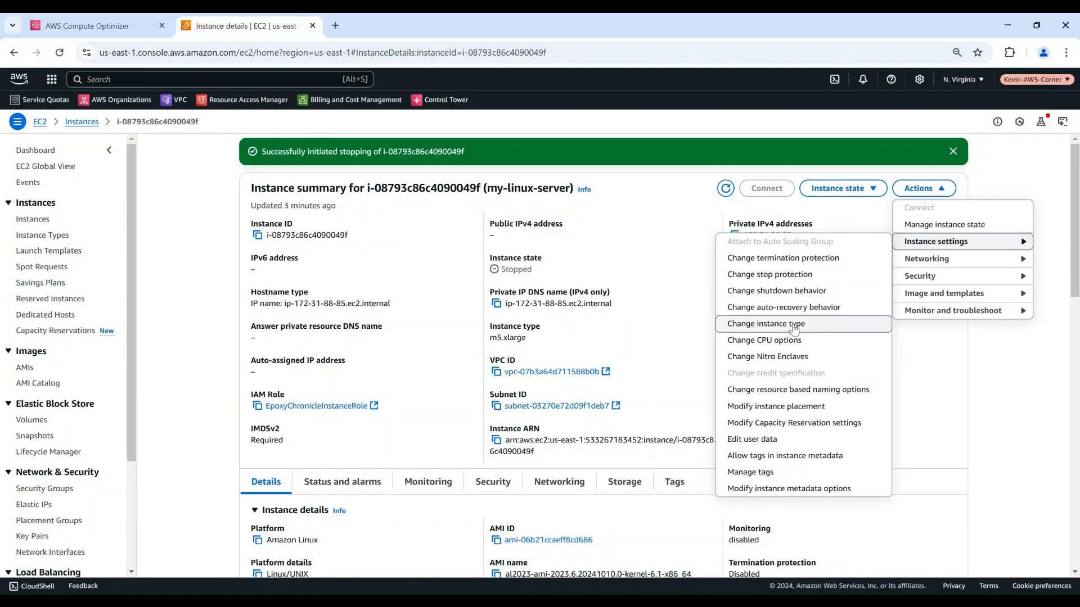
{"action": "left_click", "coordinate": [765, 324]}
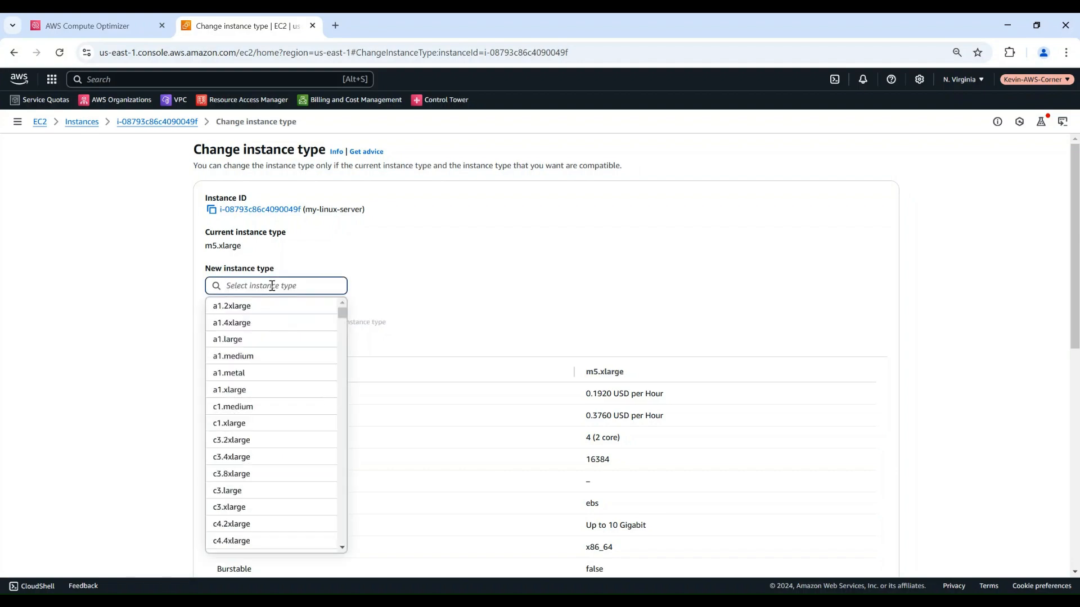
Step: Set the new instance type to r6i.large and apply the change
{"action": "type", "text": "r6i.lar"}
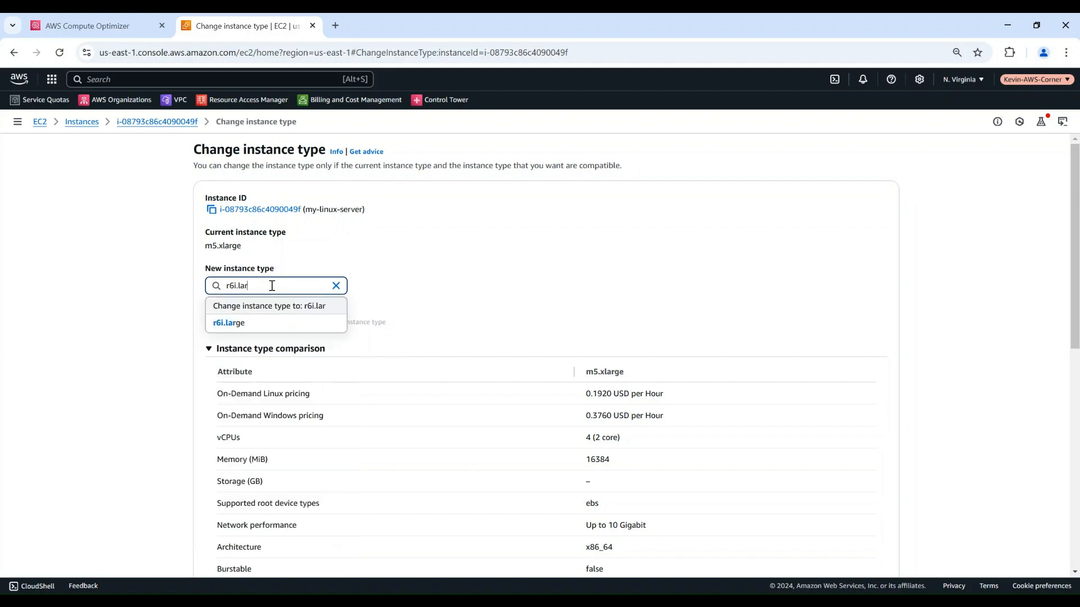
{"action": "left_click", "coordinate": [228, 323]}
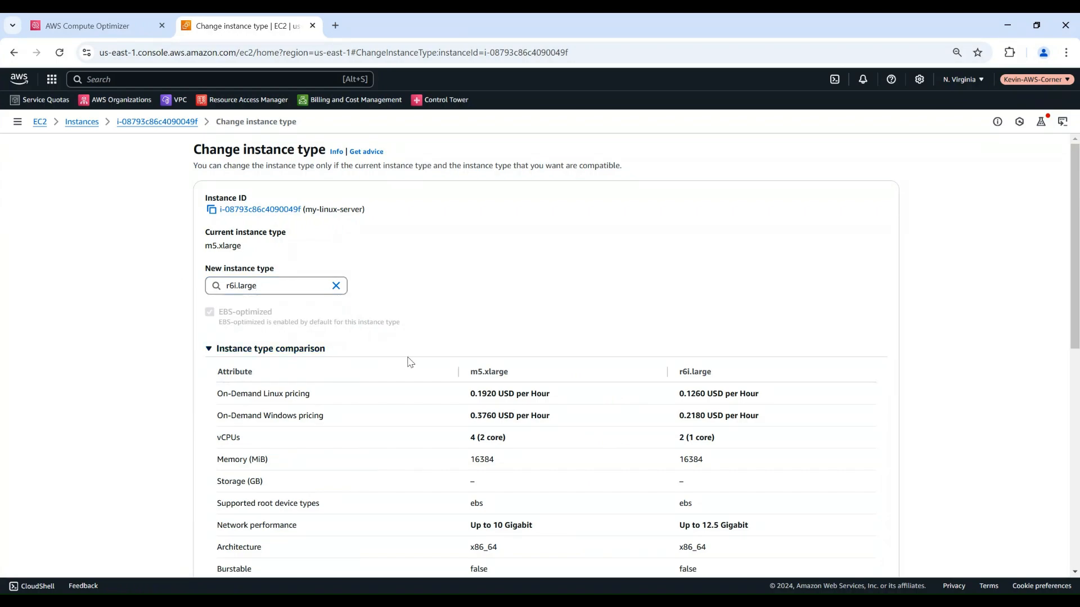
{"action": "mouse_move", "coordinate": [768, 434]}
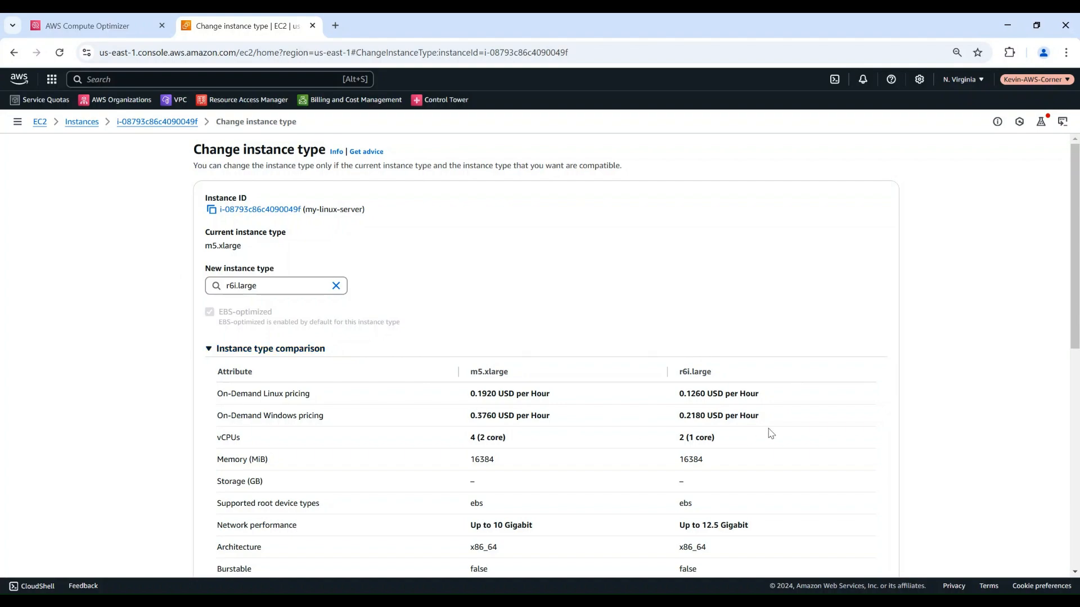
{"action": "scroll", "scroll_direction": "down", "scroll_amount": 3}
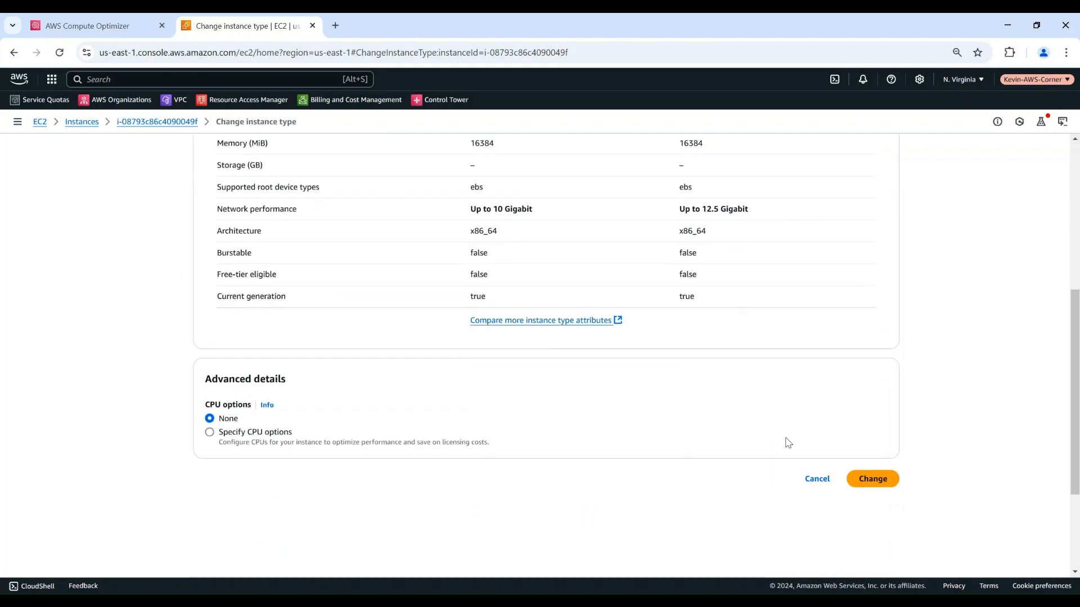
{"action": "left_click", "coordinate": [872, 479]}
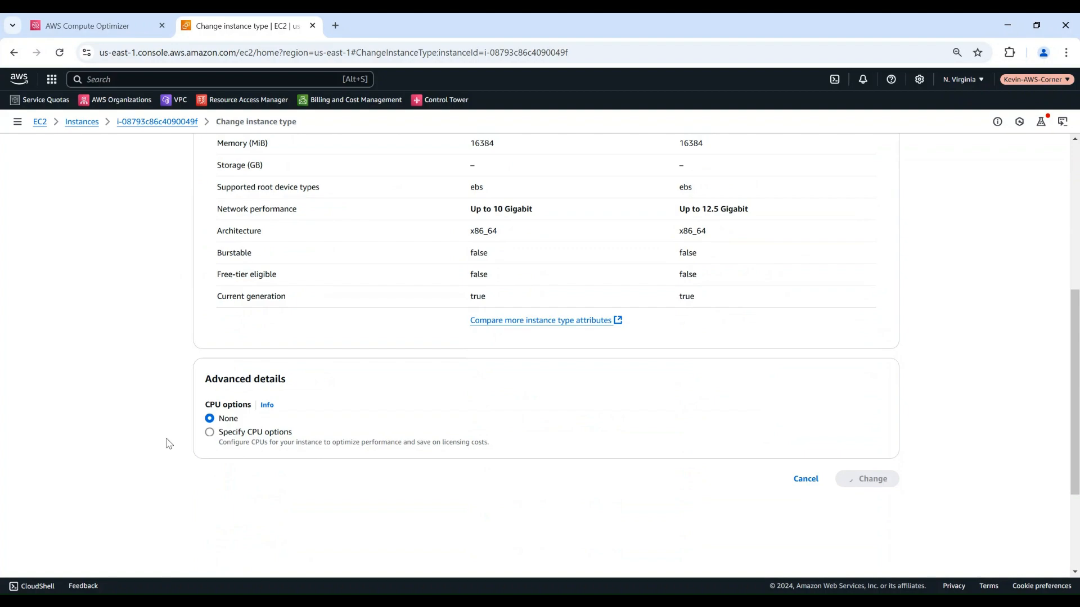
{"action": "left_click", "coordinate": [867, 479]}
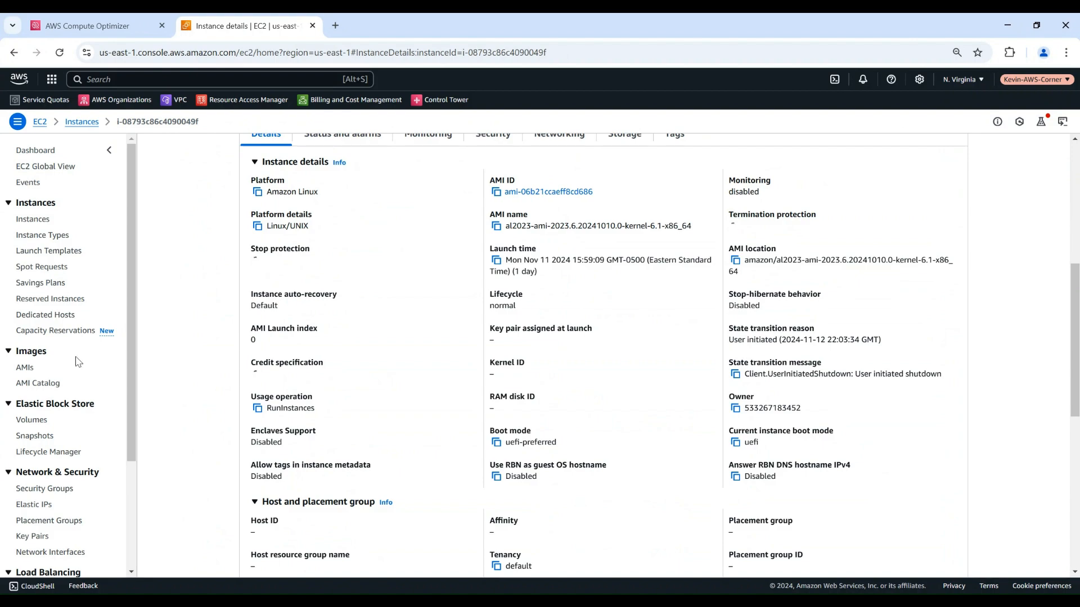
Step: Verify my-linux-server now shows r6i.large and show its instance state options
{"action": "scroll", "scroll_direction": "up", "scroll_amount": 3}
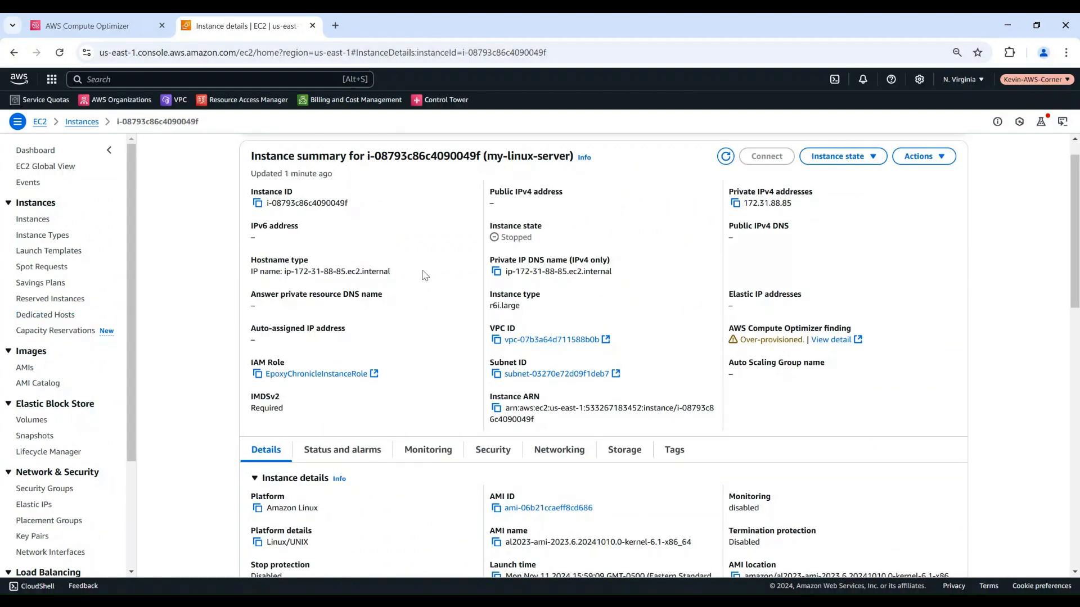
{"action": "mouse_move", "coordinate": [516, 253]}
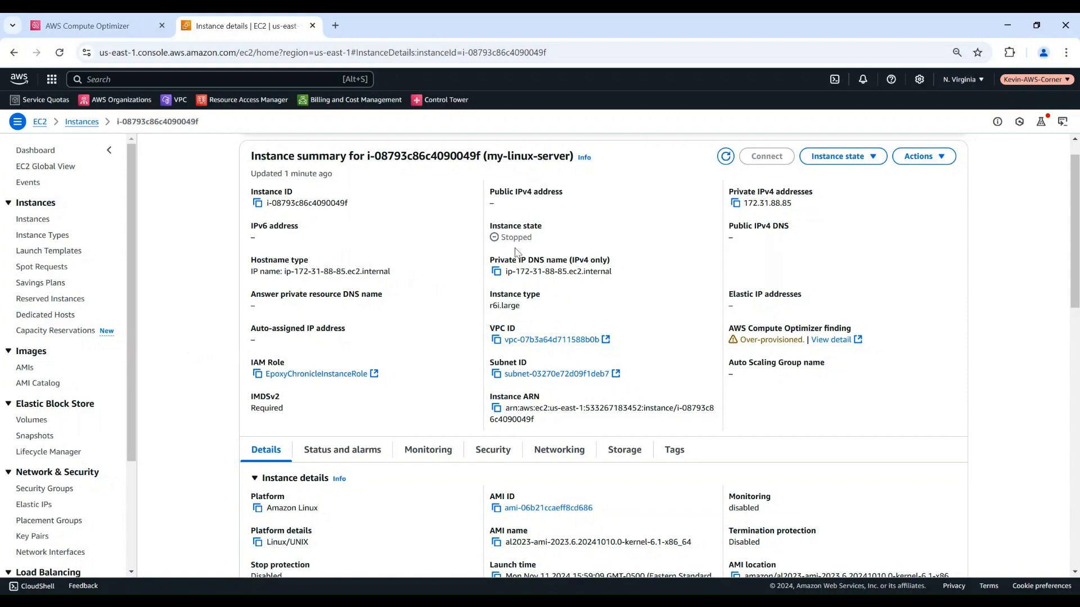
{"action": "mouse_move", "coordinate": [469, 318]}
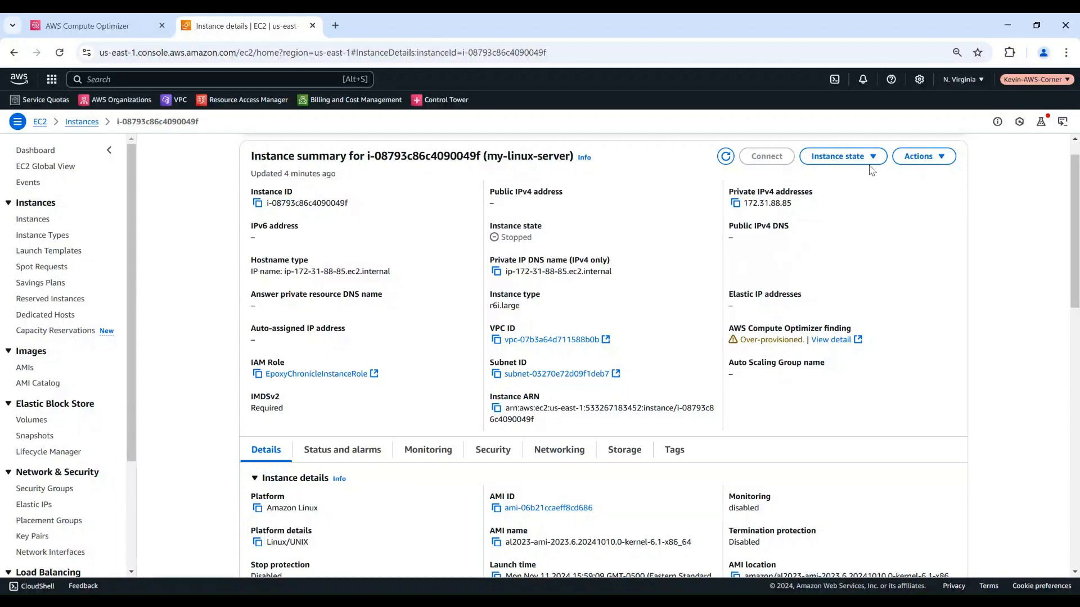
{"action": "left_click", "coordinate": [842, 156]}
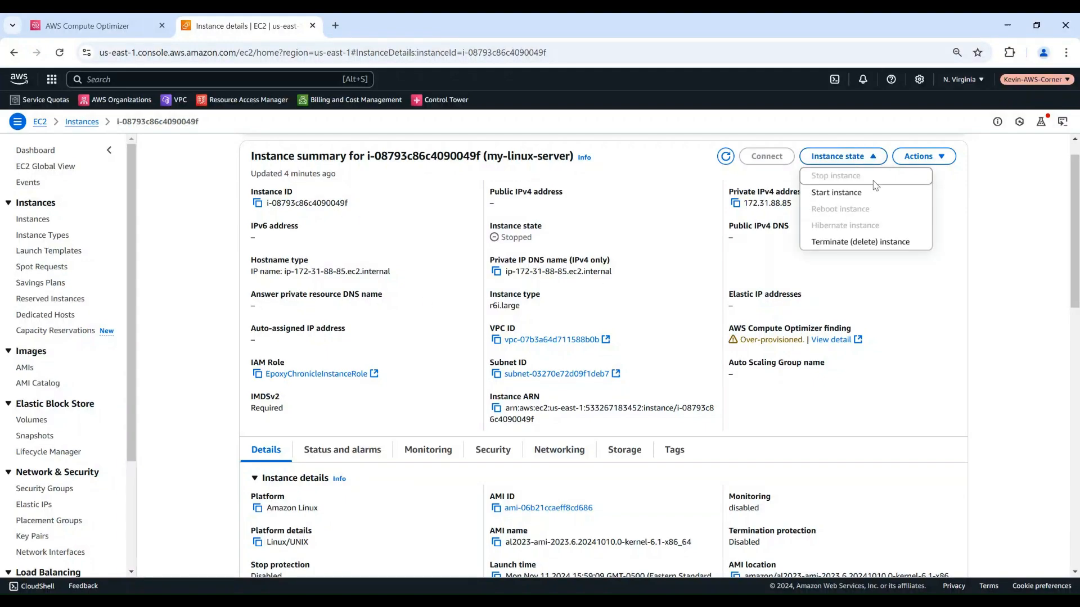